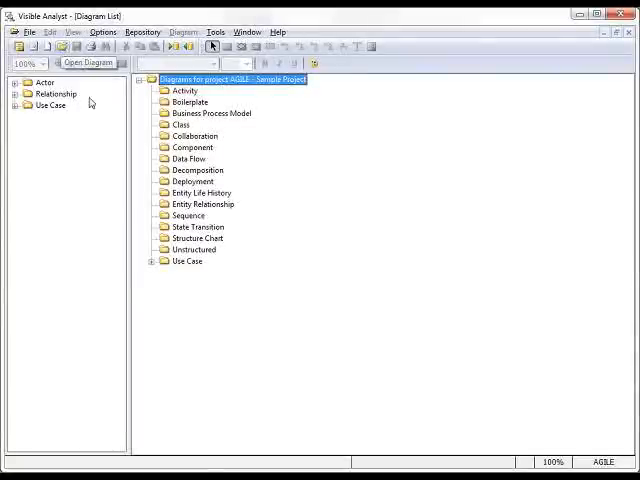
- Expand the Use Case folder and view the Customer Use Cases diagram
{"action": "left_click", "coordinate": [151, 261]}
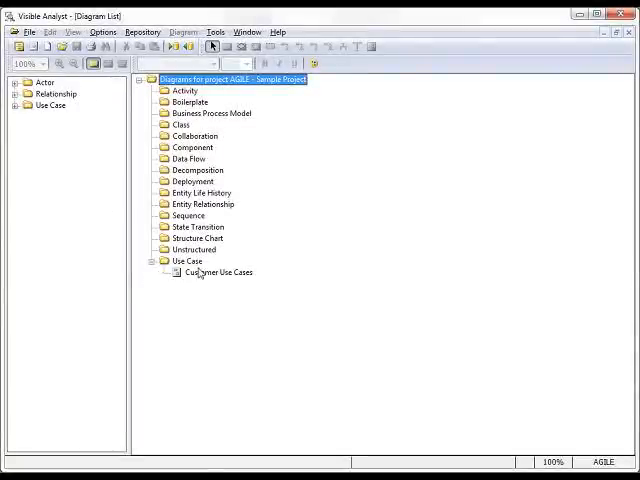
{"action": "double_click", "coordinate": [219, 272]}
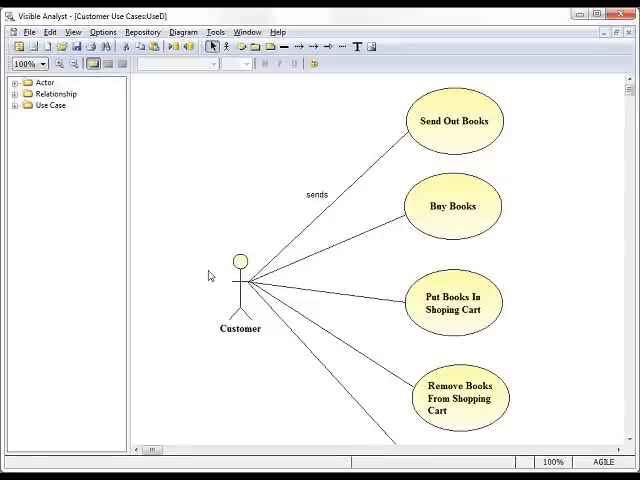
{"action": "mouse_move", "coordinate": [228, 272]}
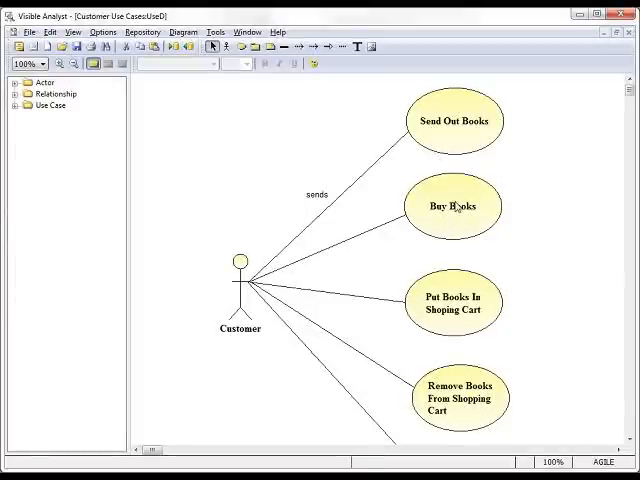
{"action": "mouse_move", "coordinate": [455, 318]}
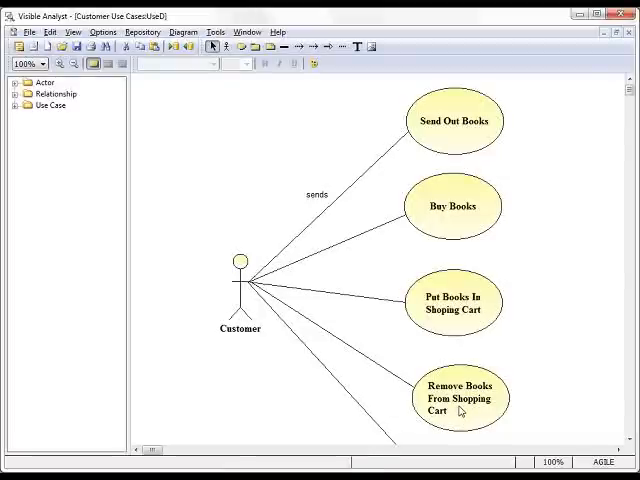
{"action": "mouse_move", "coordinate": [427, 367]}
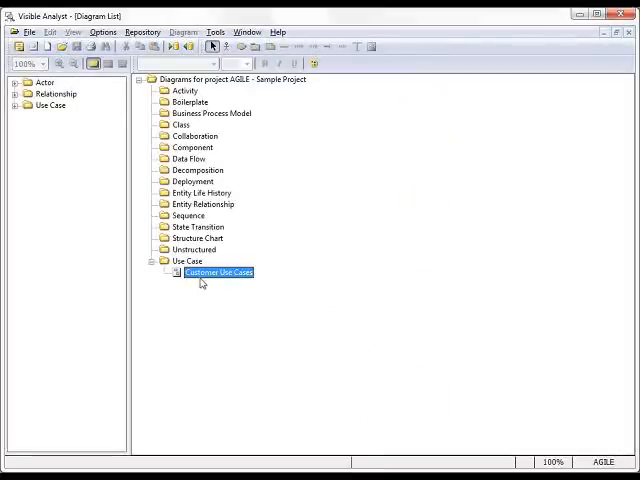
- Export Buy Books and Put Books In Shoping Cart as Polaris user stories with scenarios
{"action": "right_click", "coordinate": [218, 272]}
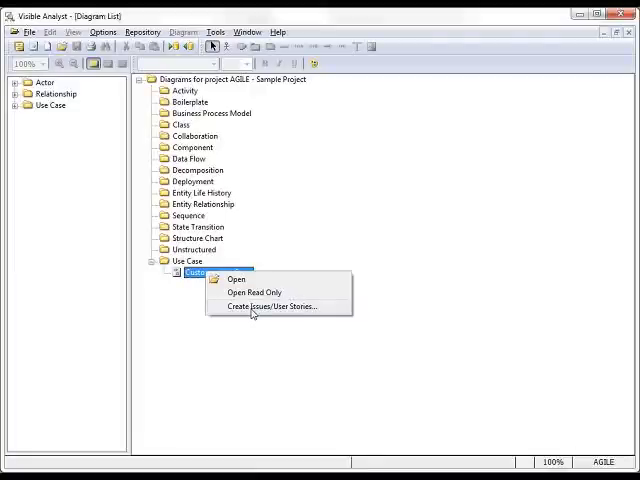
{"action": "left_click", "coordinate": [268, 306]}
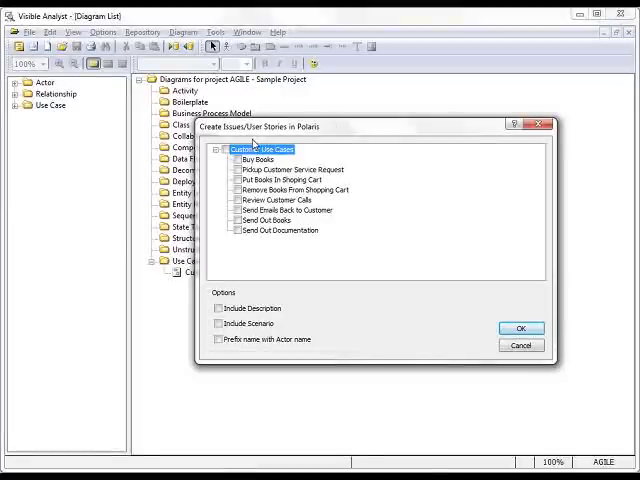
{"action": "left_click", "coordinate": [239, 159]}
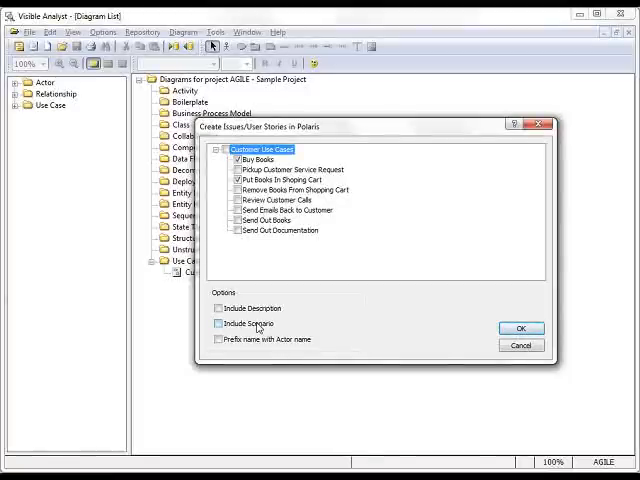
{"action": "left_click", "coordinate": [221, 324]}
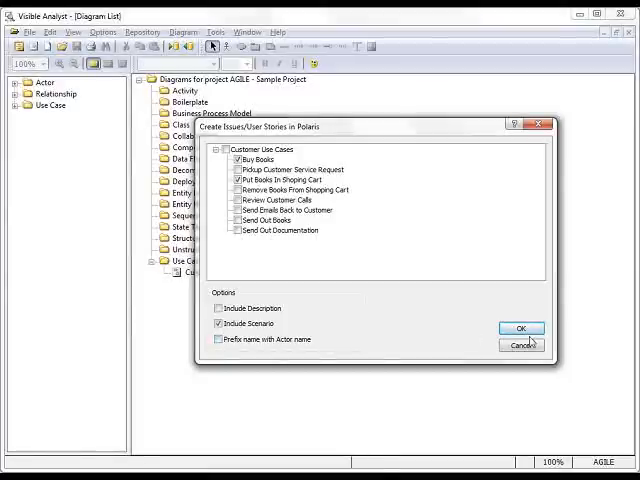
{"action": "left_click", "coordinate": [521, 328]}
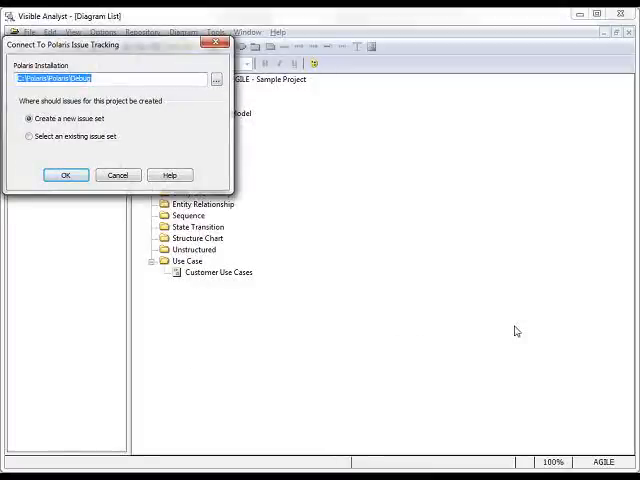
{"action": "mouse_move", "coordinate": [141, 122]}
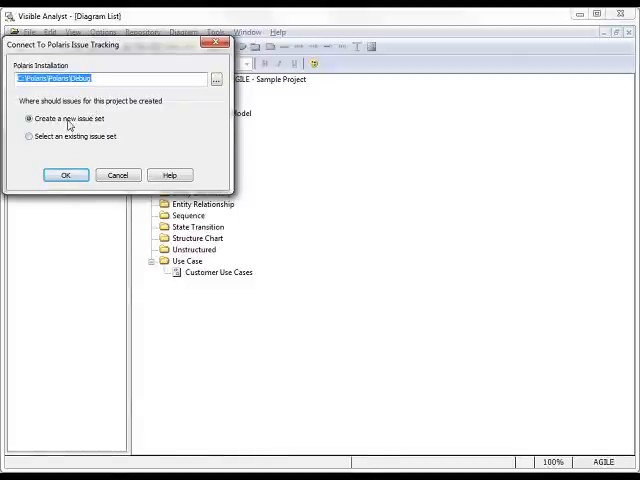
- Choose to create a new issue set and log on to Polaris as Admin
{"action": "left_click", "coordinate": [66, 175]}
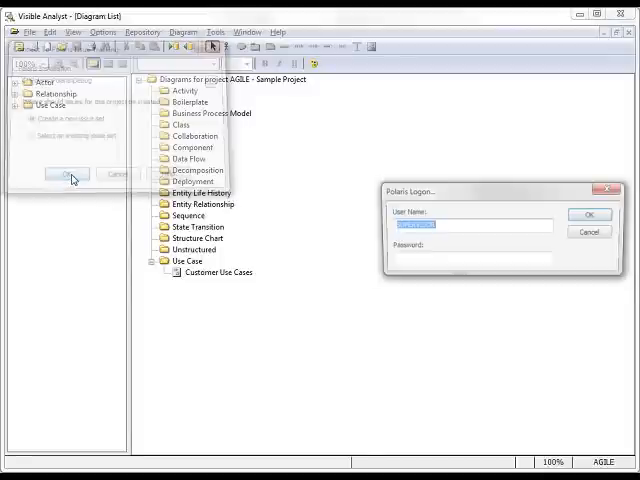
{"action": "left_click", "coordinate": [65, 173]}
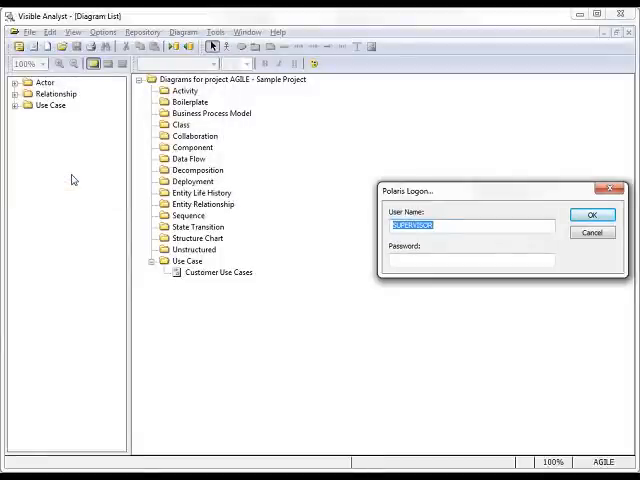
{"action": "type", "text": "Admin"}
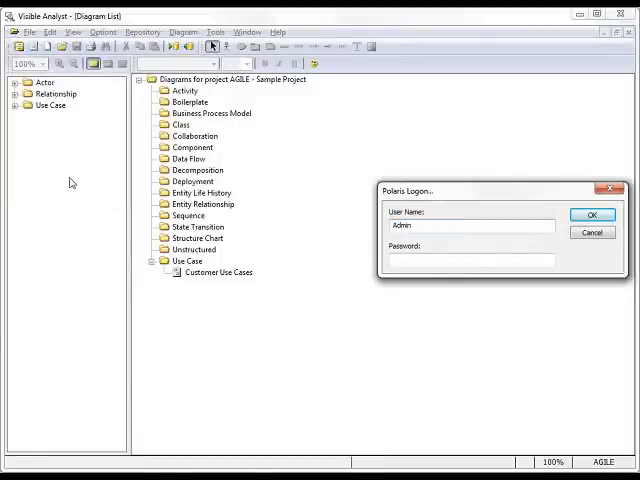
{"action": "left_click", "coordinate": [592, 215]}
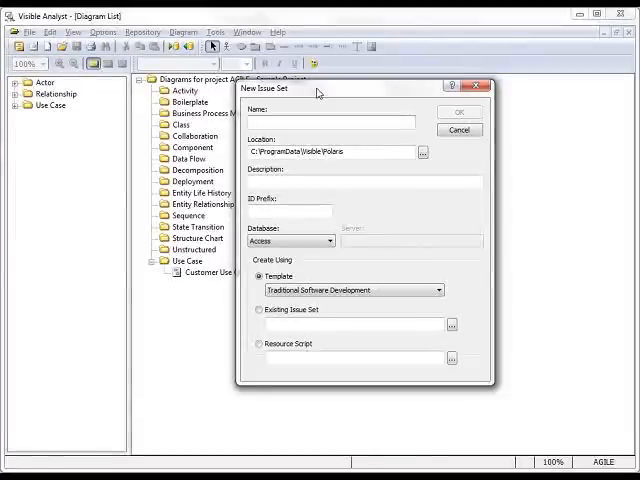
- Define issue set 'Sample AGILE' with prefix AG- and the SCRUM - Product Backlog template
{"action": "type", "text": "S"}
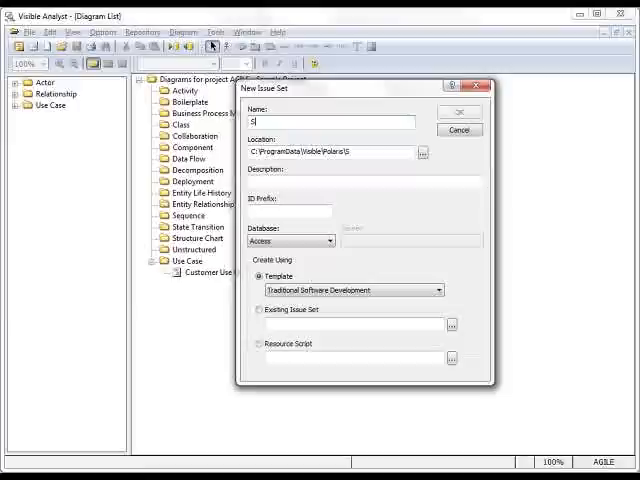
{"action": "type", "text": "ample A"}
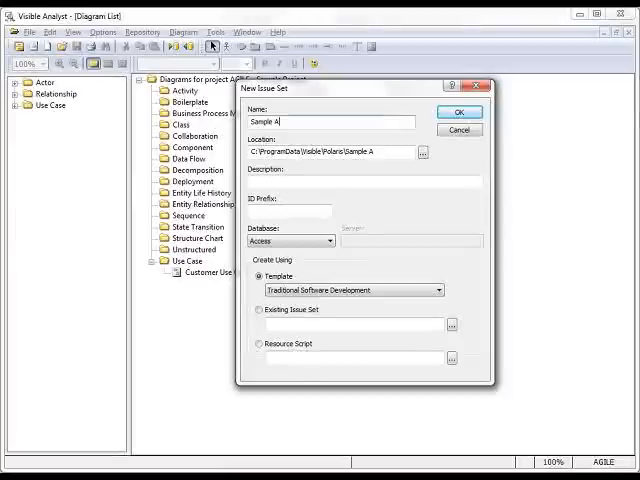
{"action": "type", "text": "GILE"}
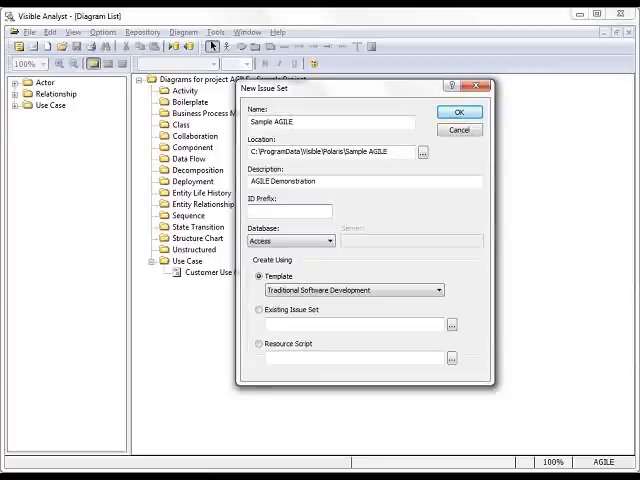
{"action": "type", "text": "AG"}
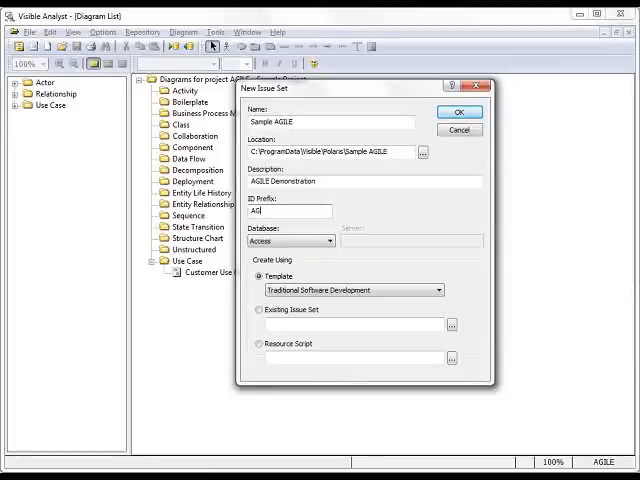
{"action": "type", "text": "-"}
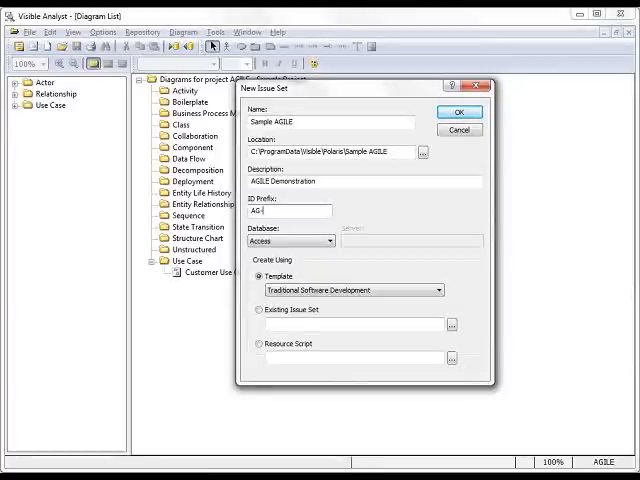
{"action": "mouse_move", "coordinate": [345, 161]}
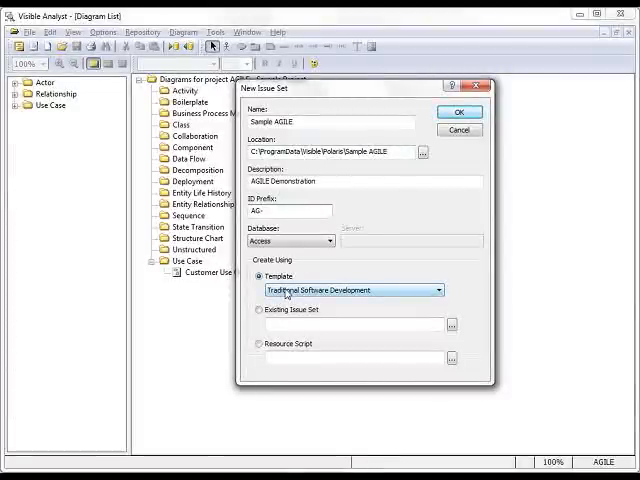
{"action": "left_click", "coordinate": [438, 290]}
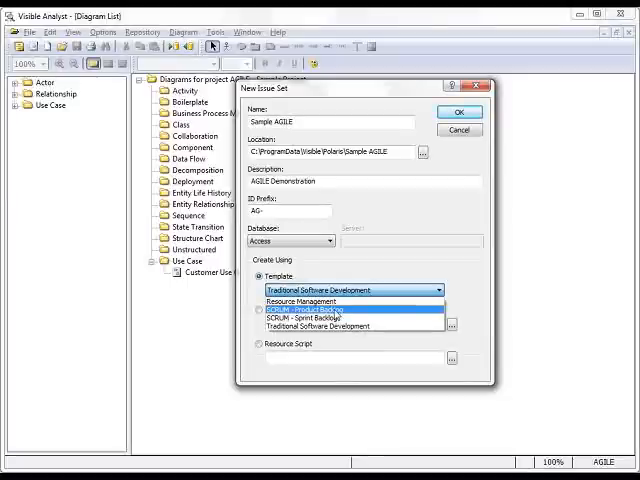
{"action": "left_click", "coordinate": [310, 300]}
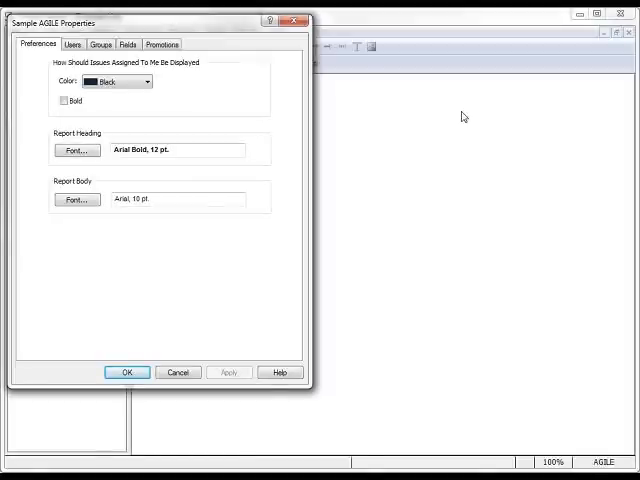
{"action": "mouse_move", "coordinate": [212, 279]}
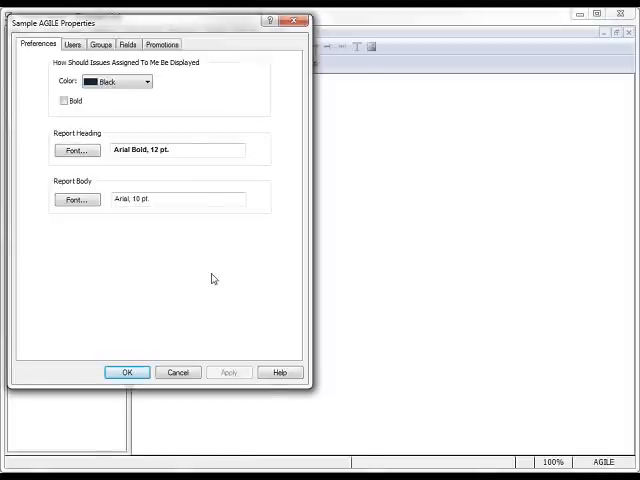
- Accept the Sample AGILE issue set properties
{"action": "left_click", "coordinate": [126, 372]}
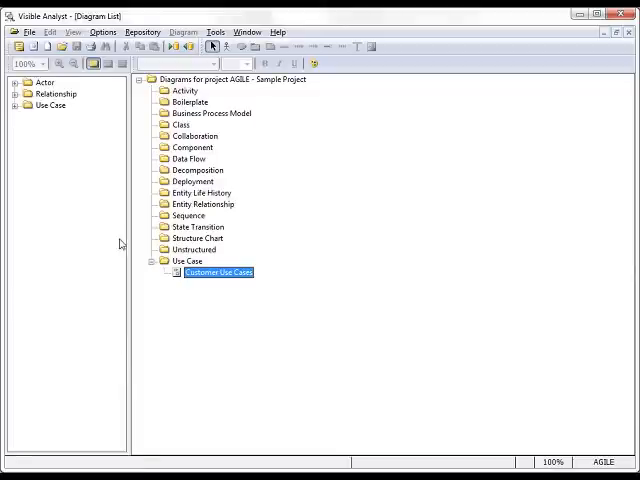
- Check that the Buy Books use case entry links to its Buy Books issue, then close it
{"action": "left_click", "coordinate": [12, 82]}
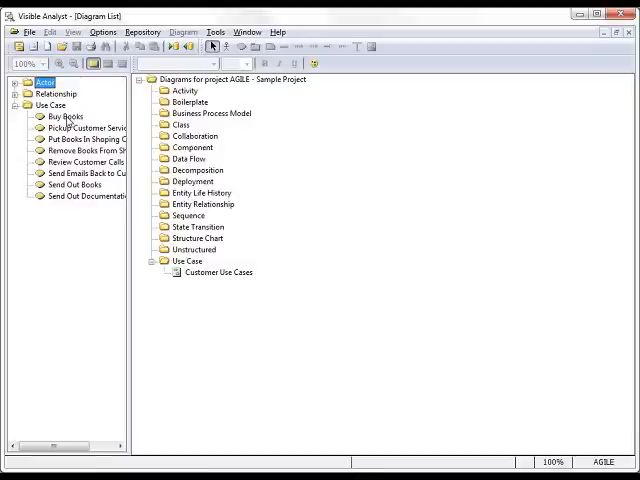
{"action": "double_click", "coordinate": [64, 117]}
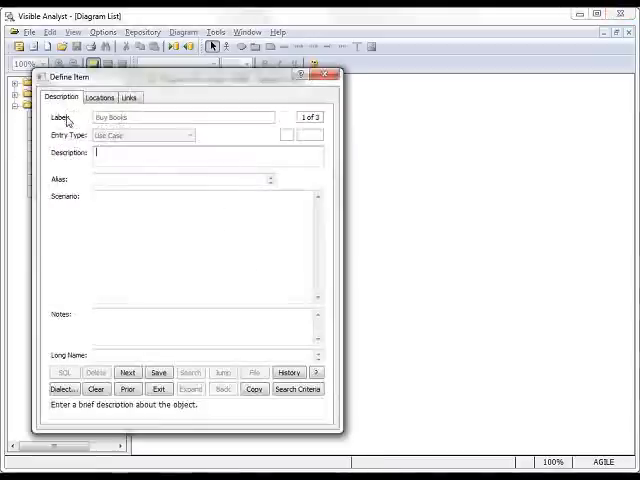
{"action": "left_click", "coordinate": [128, 97]}
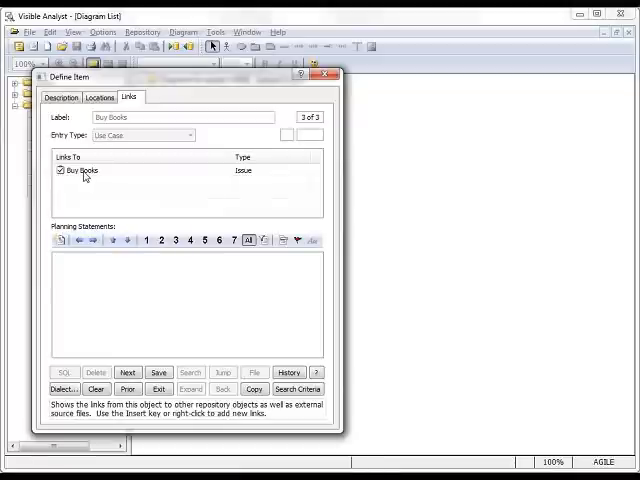
{"action": "mouse_move", "coordinate": [121, 320]}
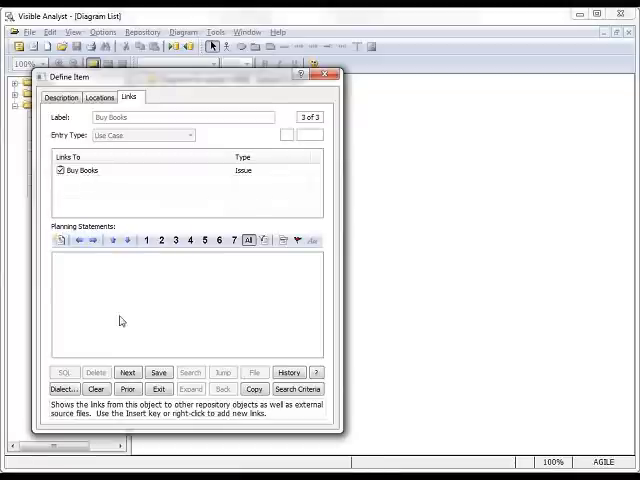
{"action": "left_click", "coordinate": [159, 389]}
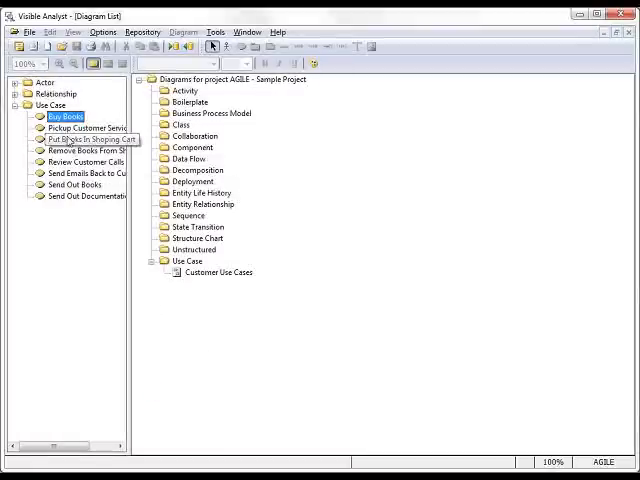
- Open Put Books In Shoping Cart's definition and select its link to the matching issue
{"action": "double_click", "coordinate": [90, 139]}
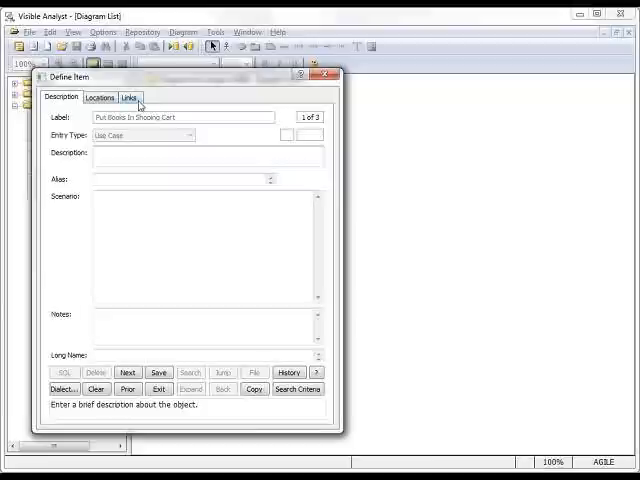
{"action": "left_click", "coordinate": [127, 96]}
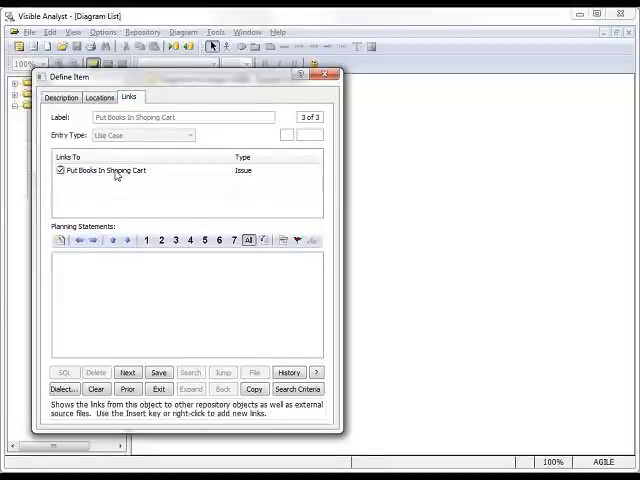
{"action": "left_click", "coordinate": [115, 170]}
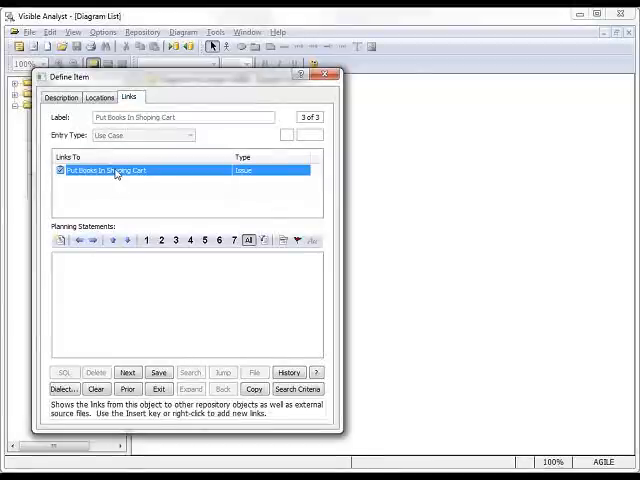